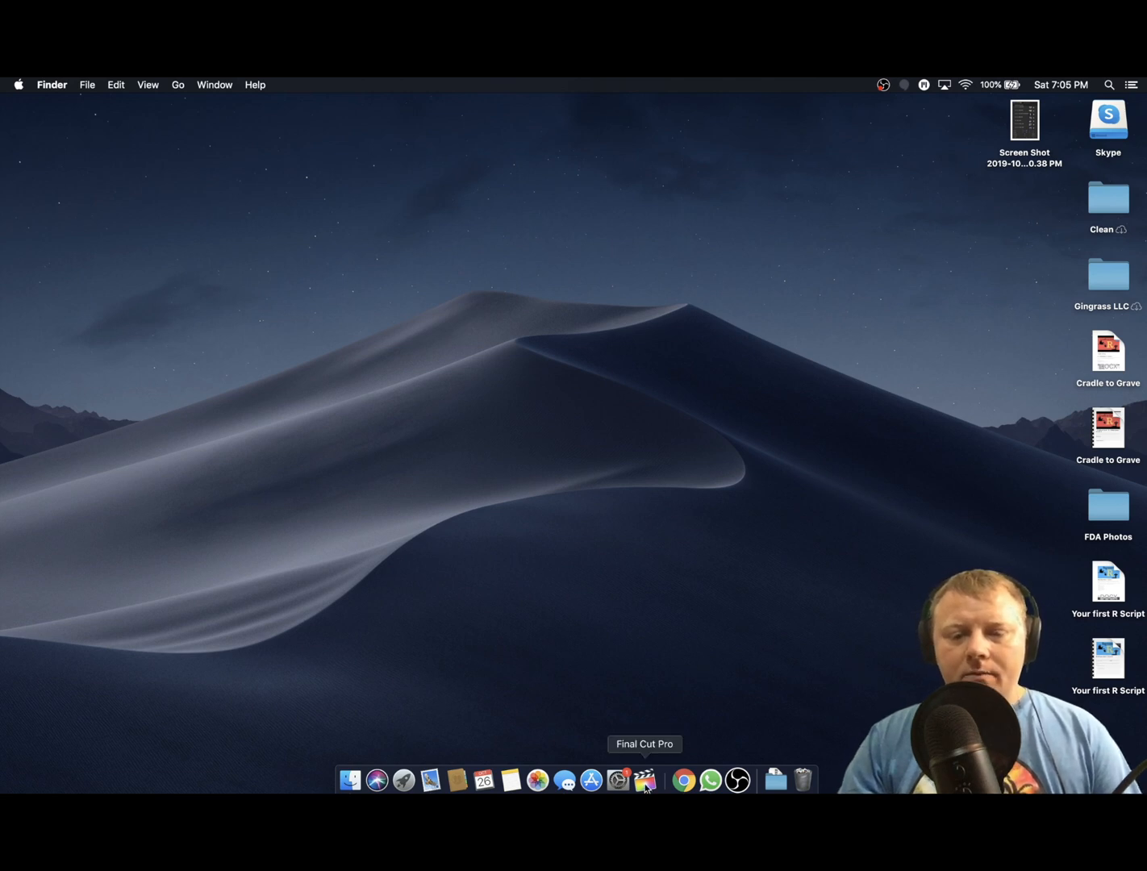
mouse_move(650, 577)
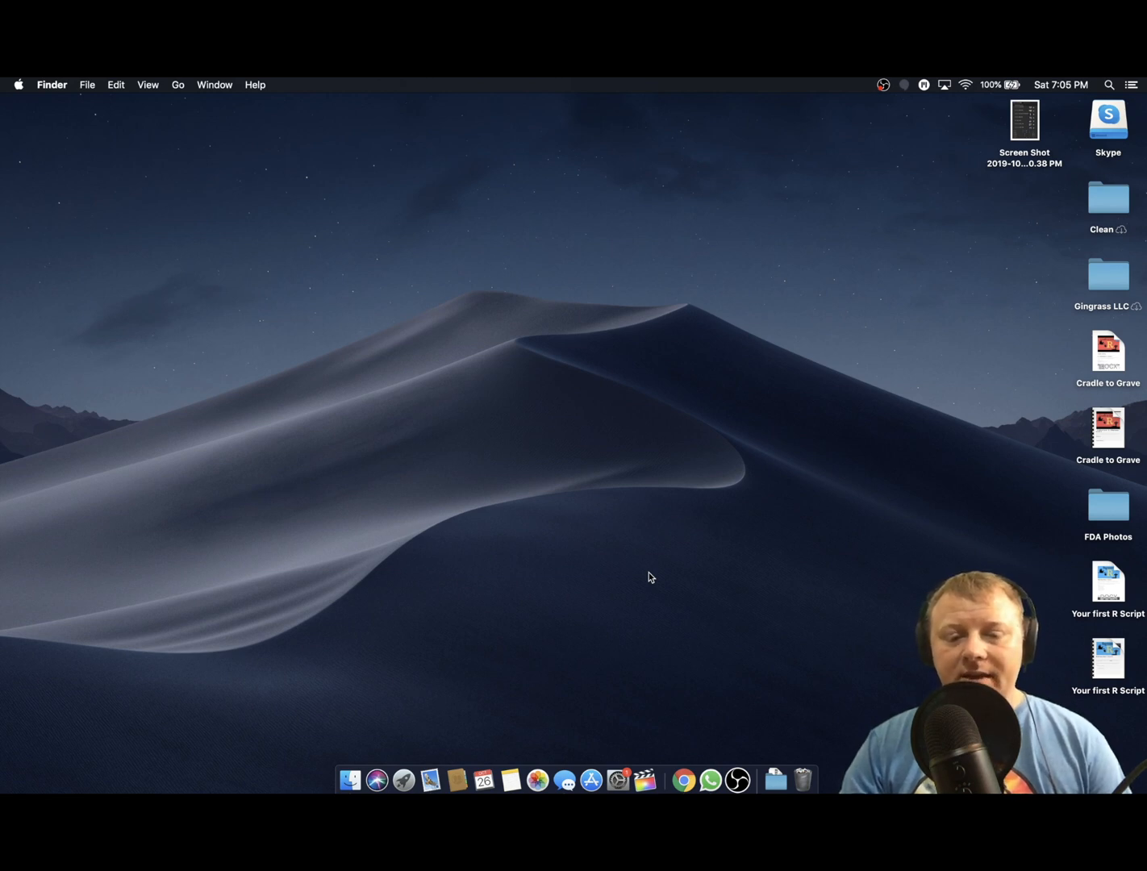
mouse_move(350, 778)
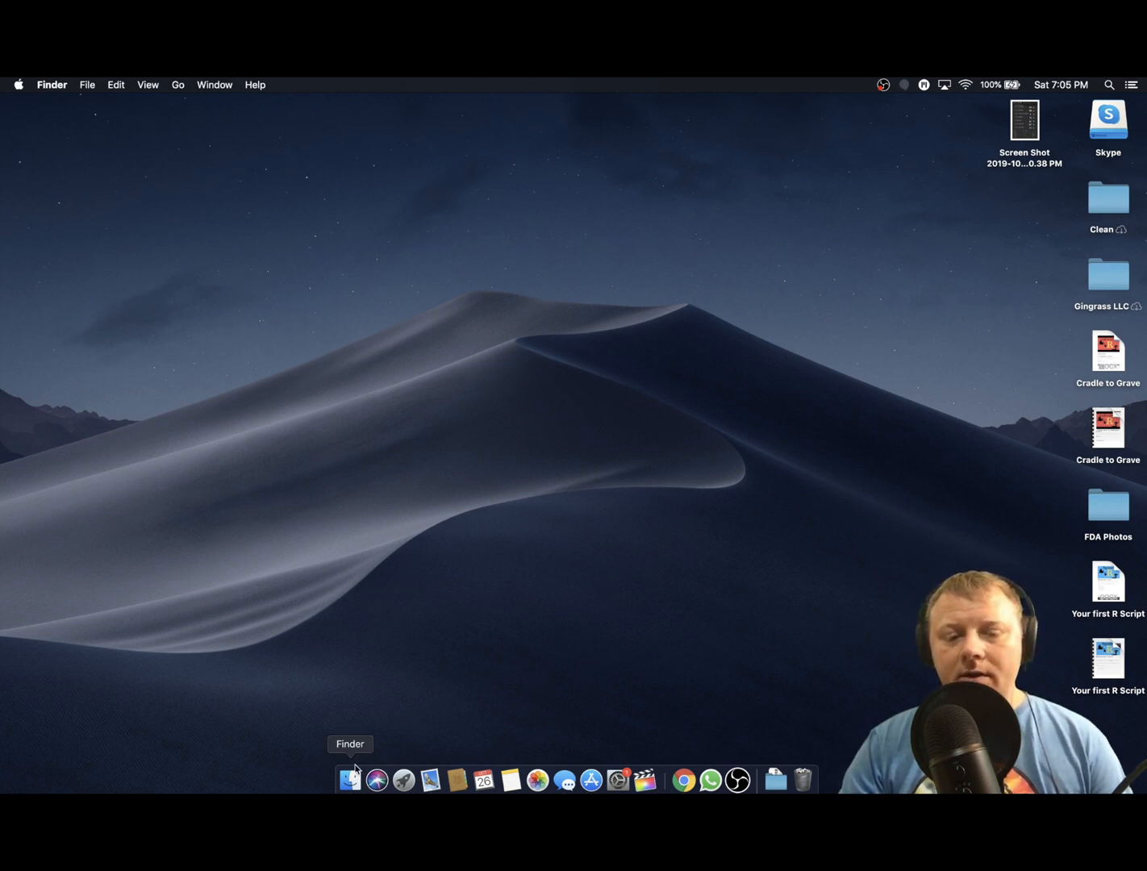
Browse Applications in a Finder window, preview Messages and bring up its context menu.
click(348, 780)
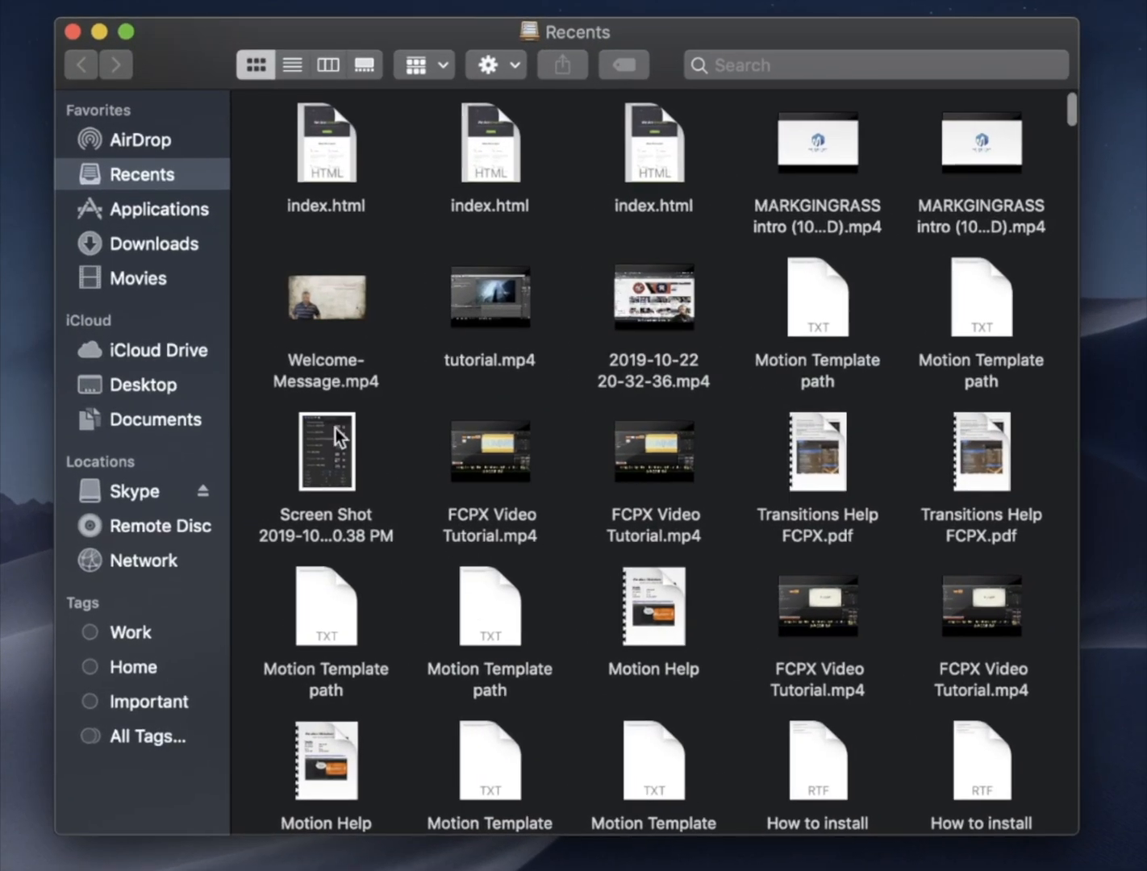
mouse_move(169, 446)
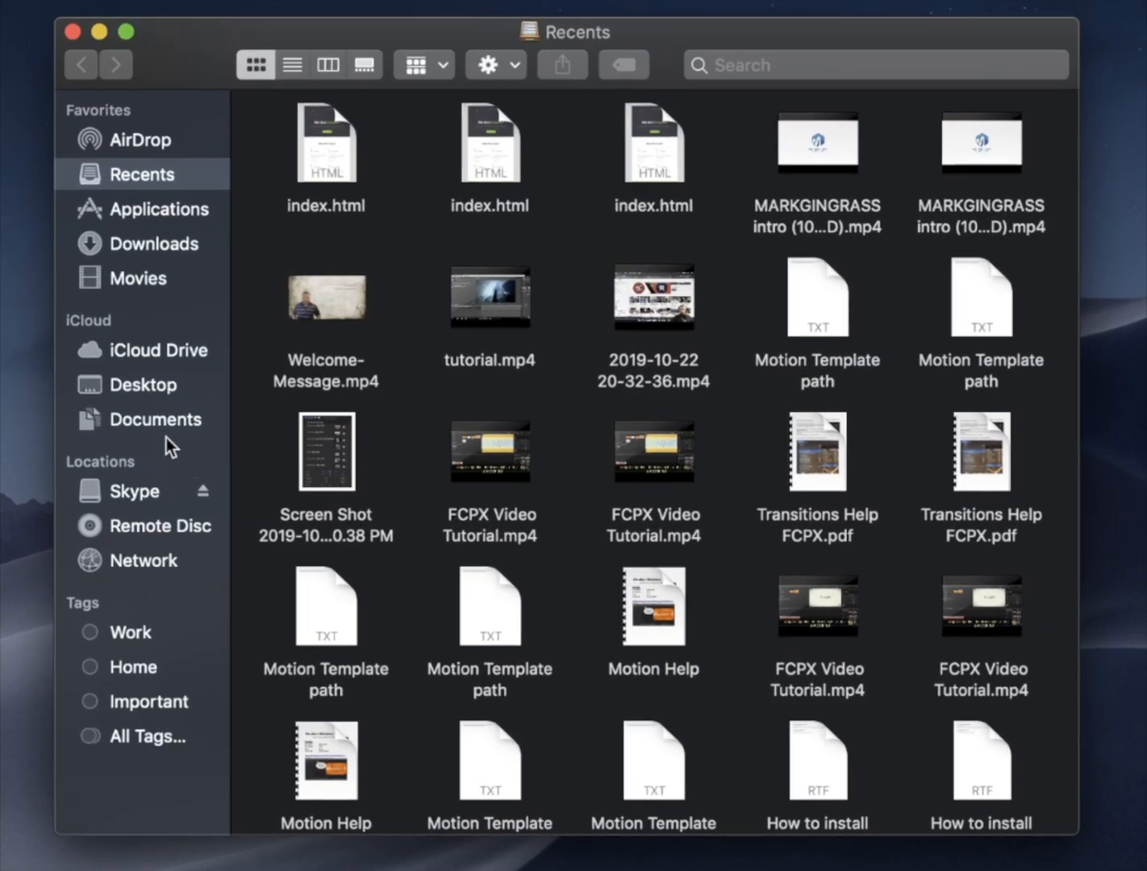
click(164, 210)
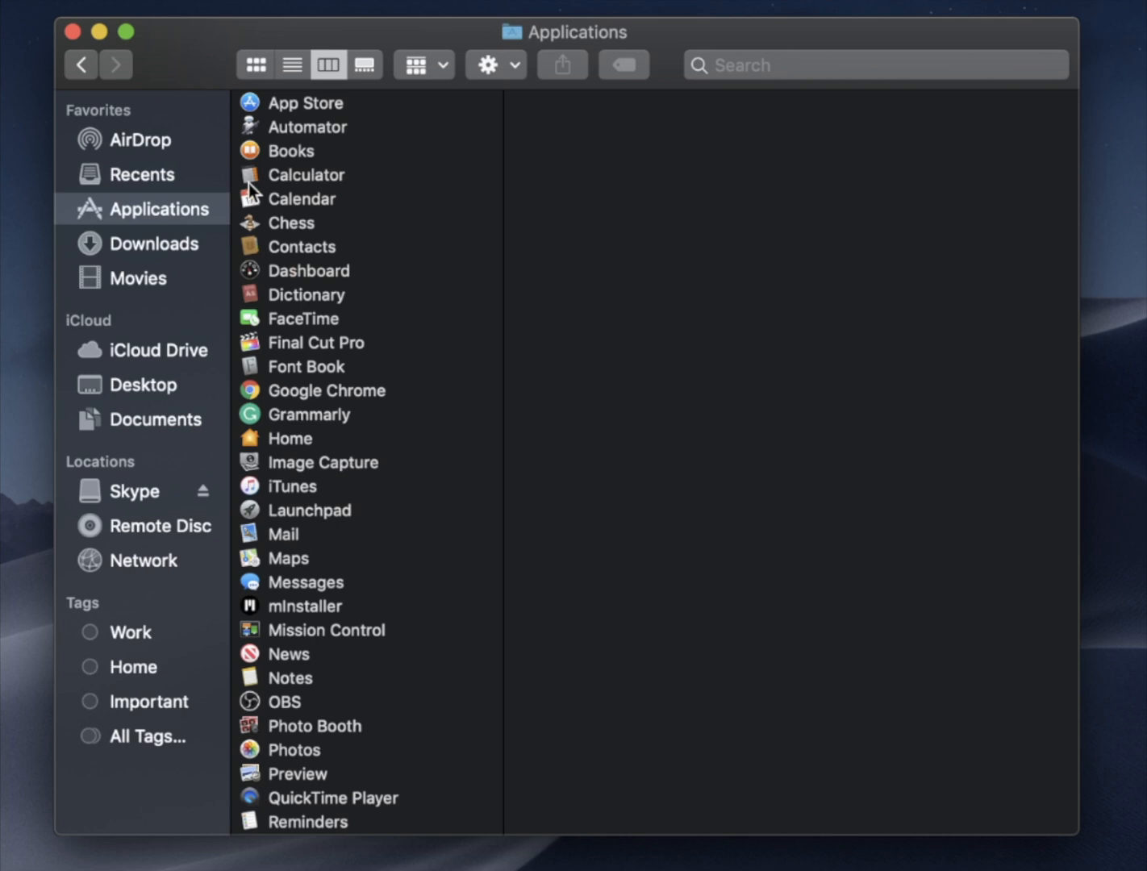
mouse_move(342, 738)
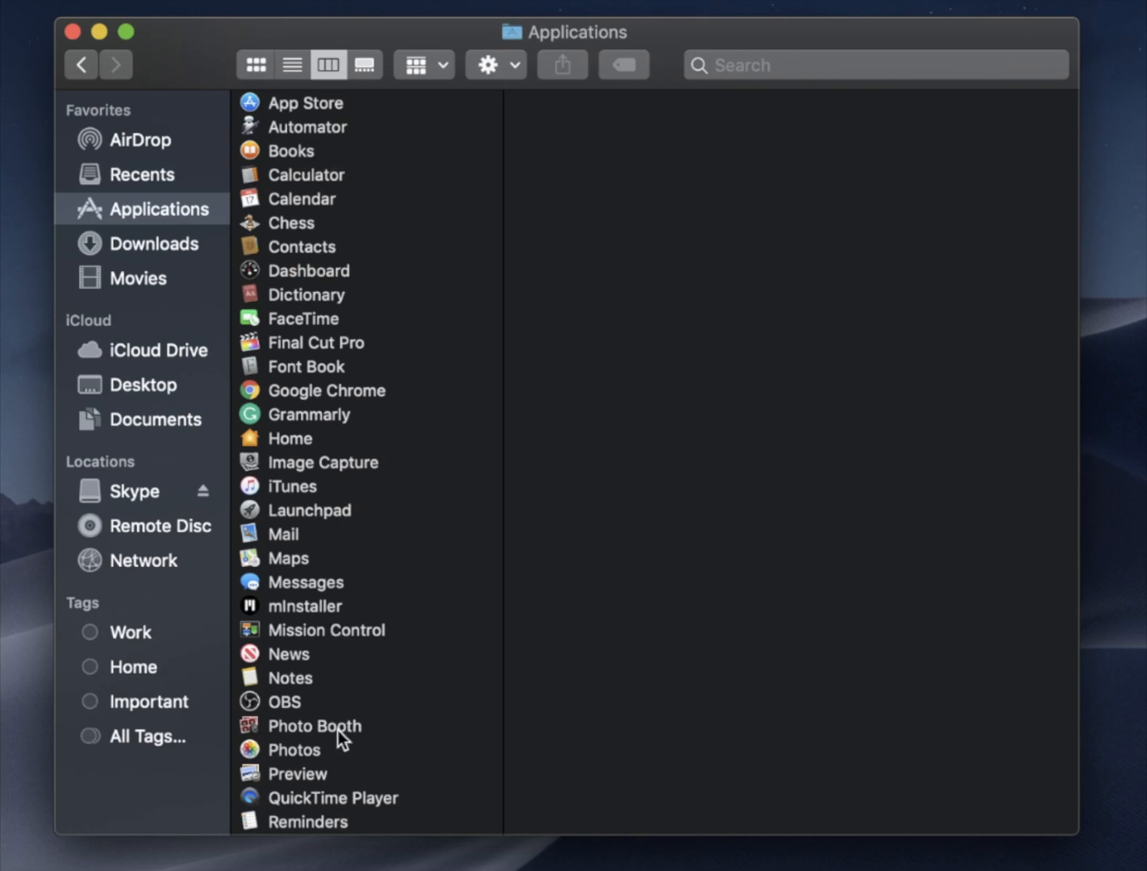
click(305, 581)
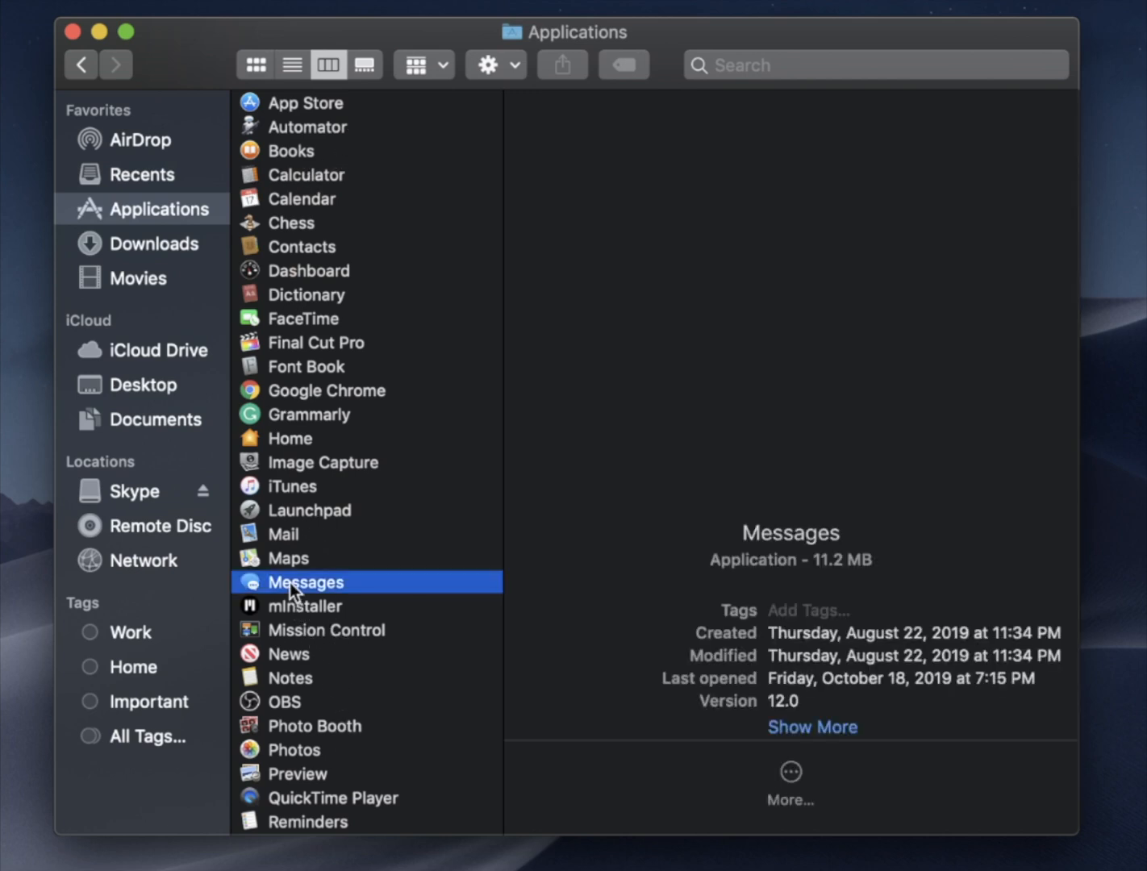
click(305, 581)
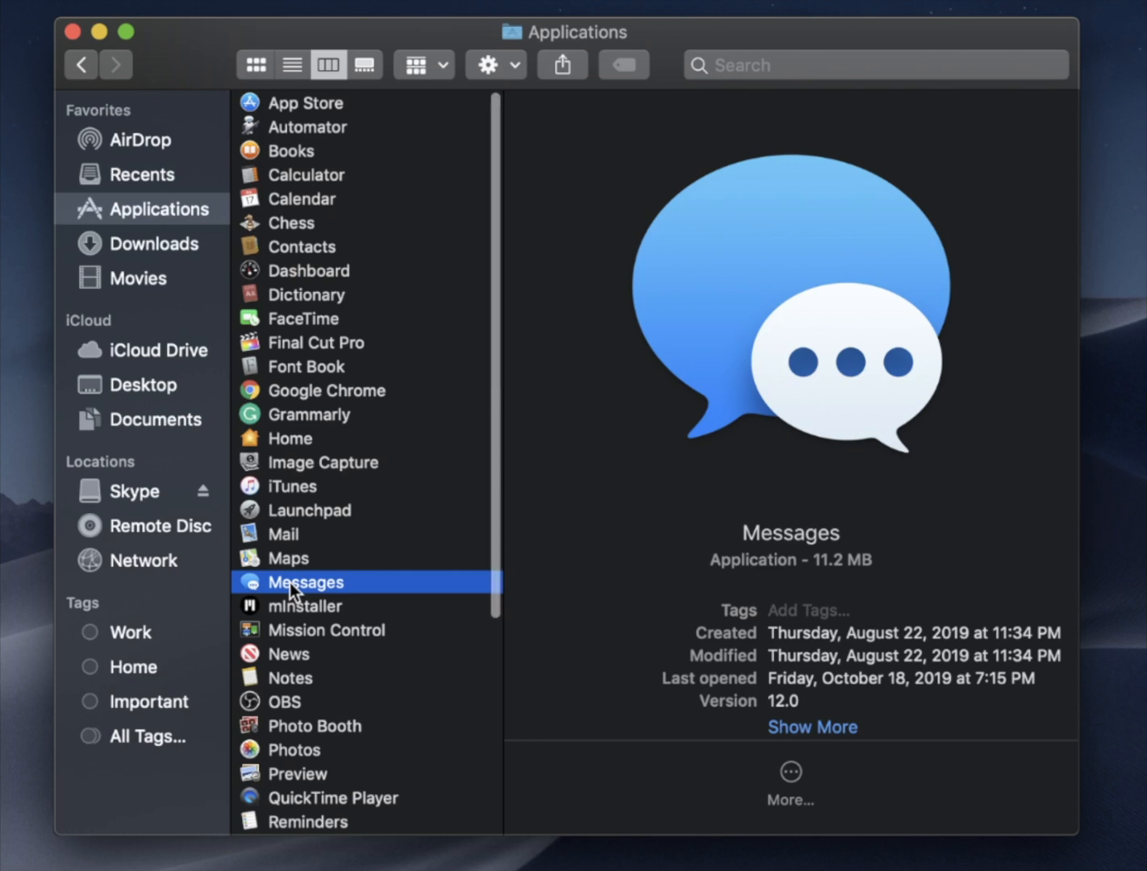
right_click(305, 581)
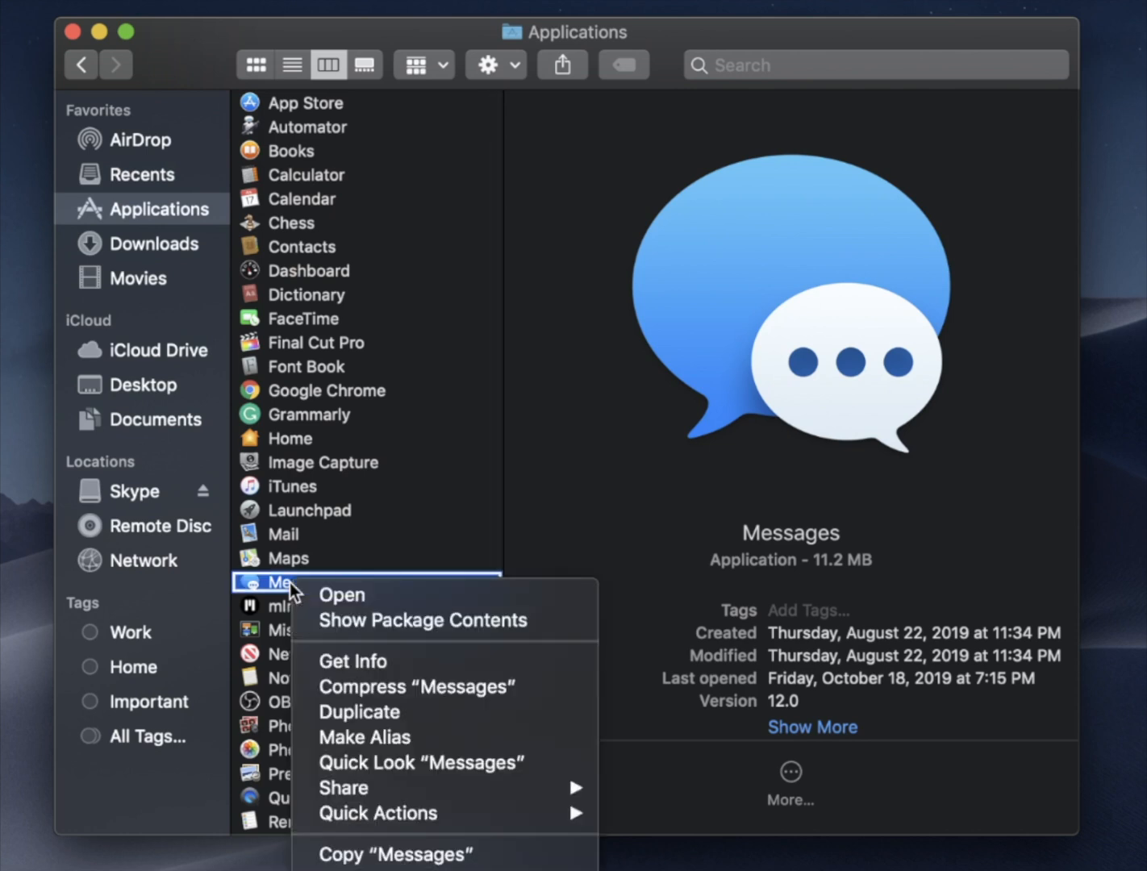
mouse_move(422, 620)
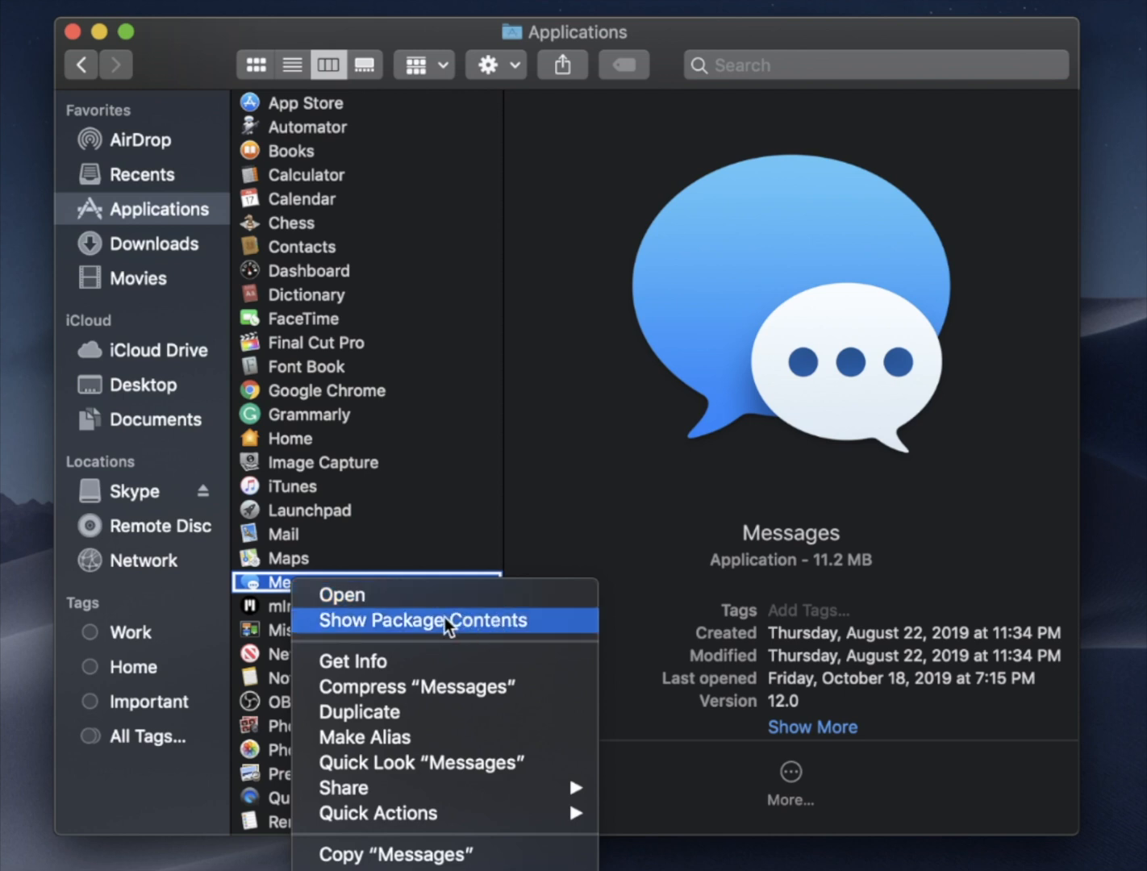
Show Messages' package contents and drill into Contents > Resources to list its AIFF sounds.
click(421, 620)
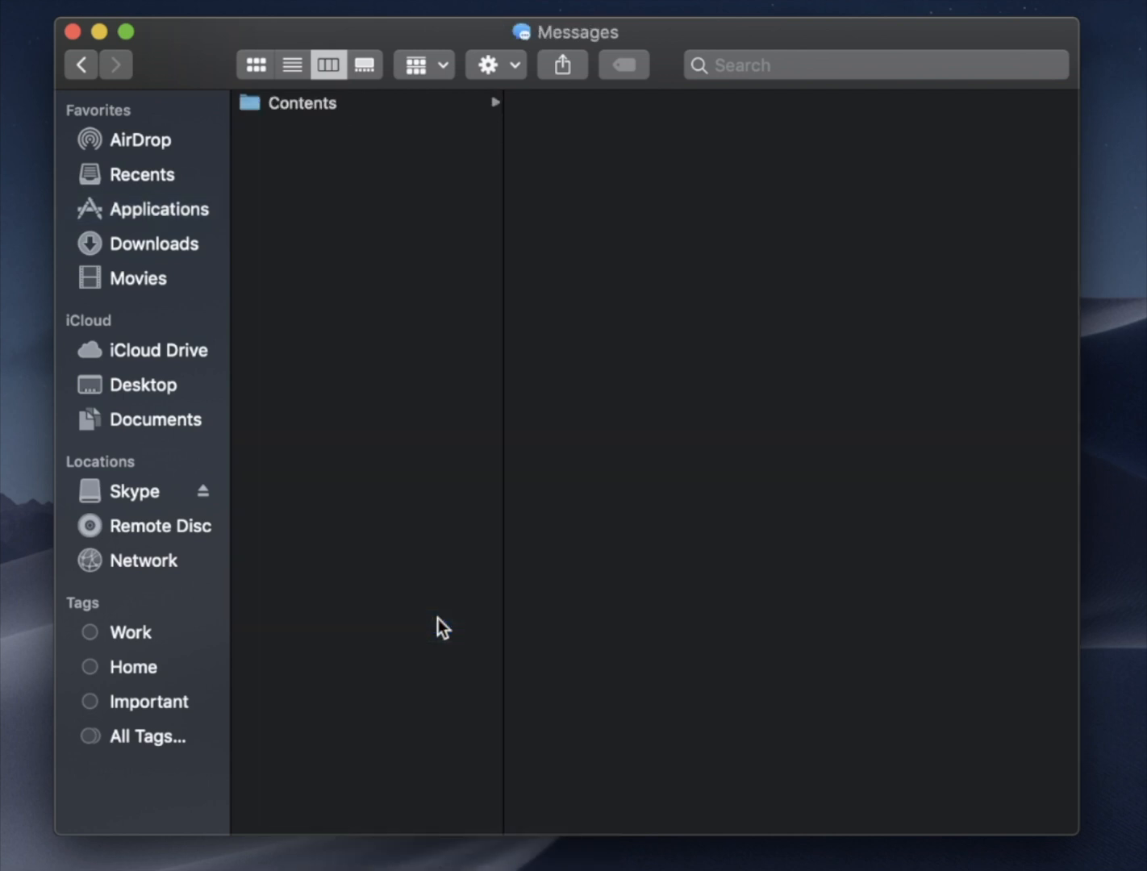
click(303, 104)
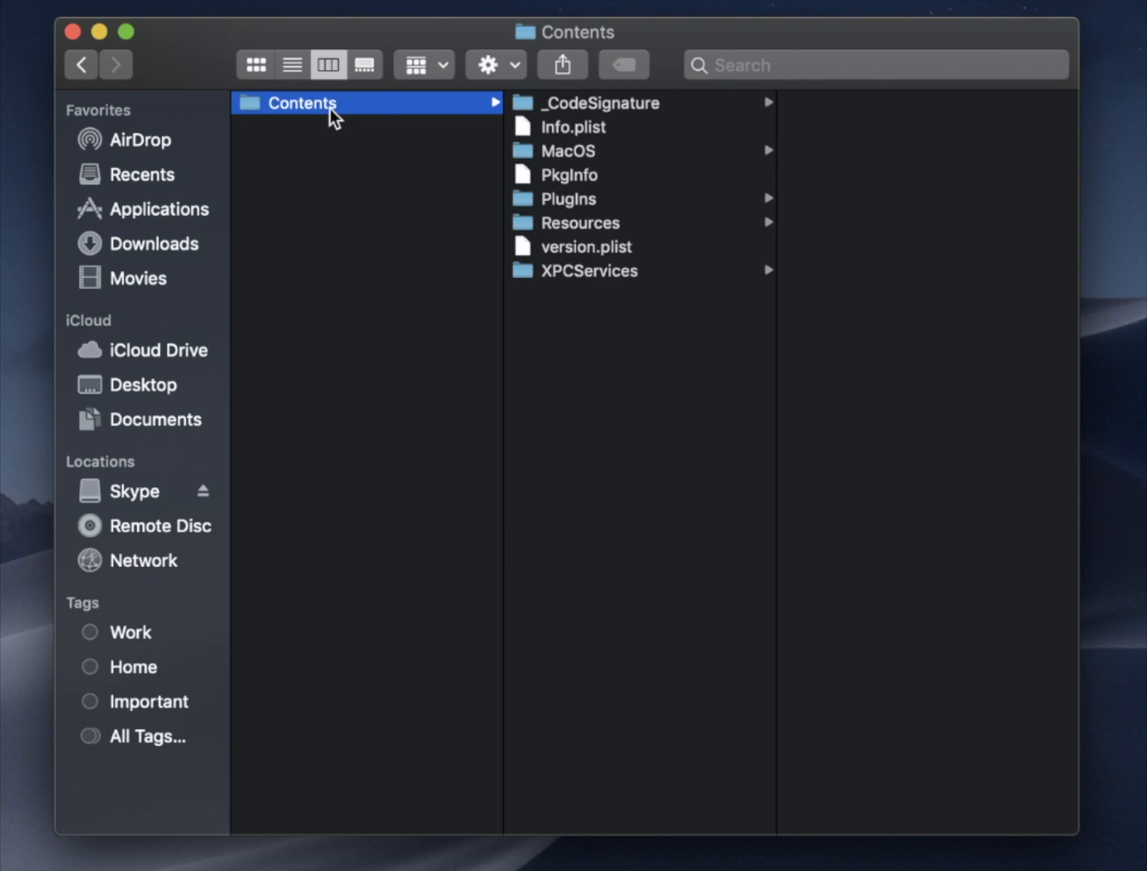
mouse_move(823, 191)
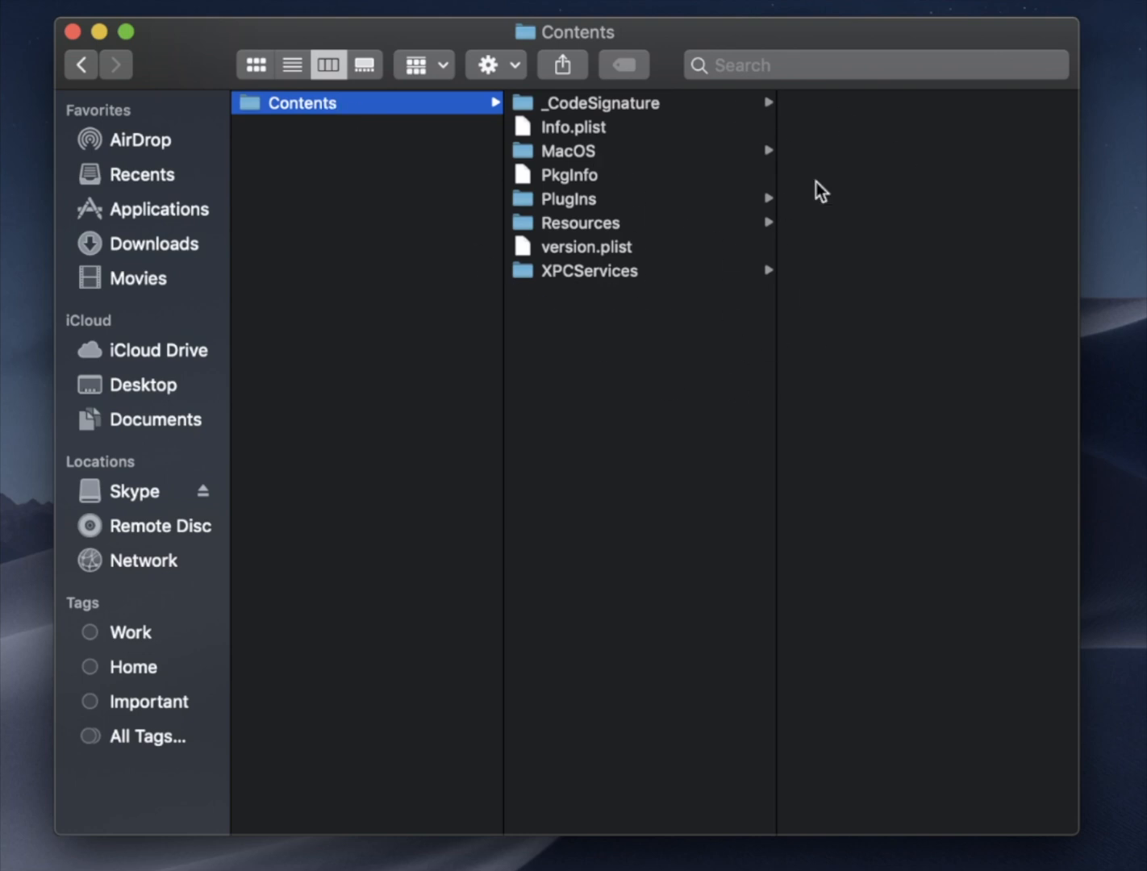
mouse_move(662, 178)
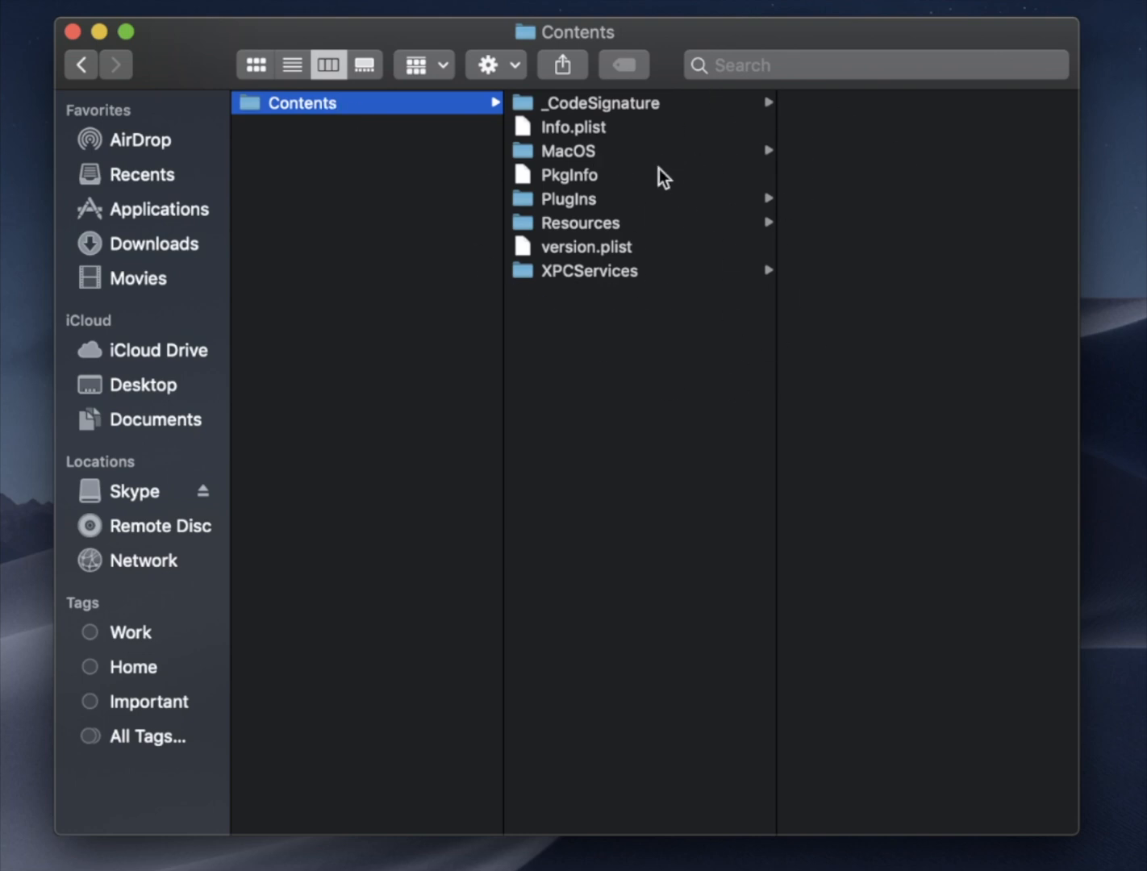
click(581, 223)
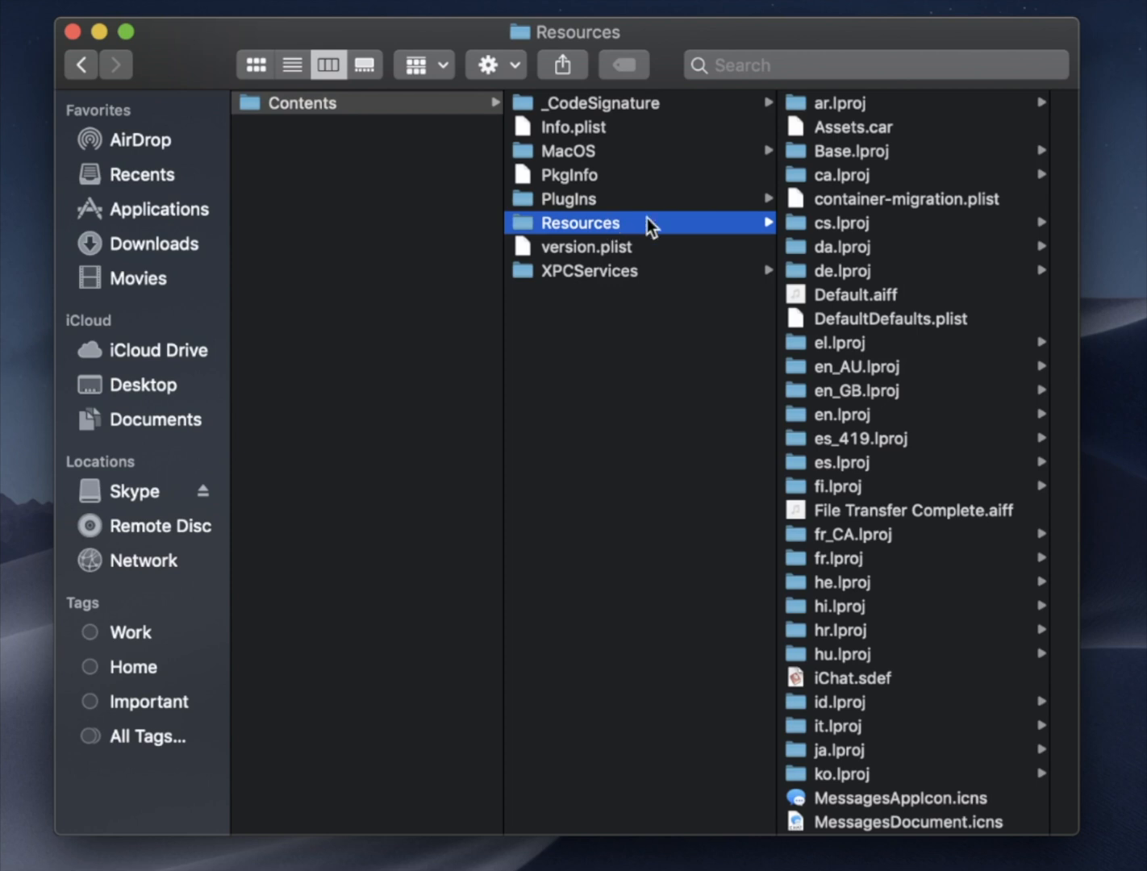
scroll(up, 3)
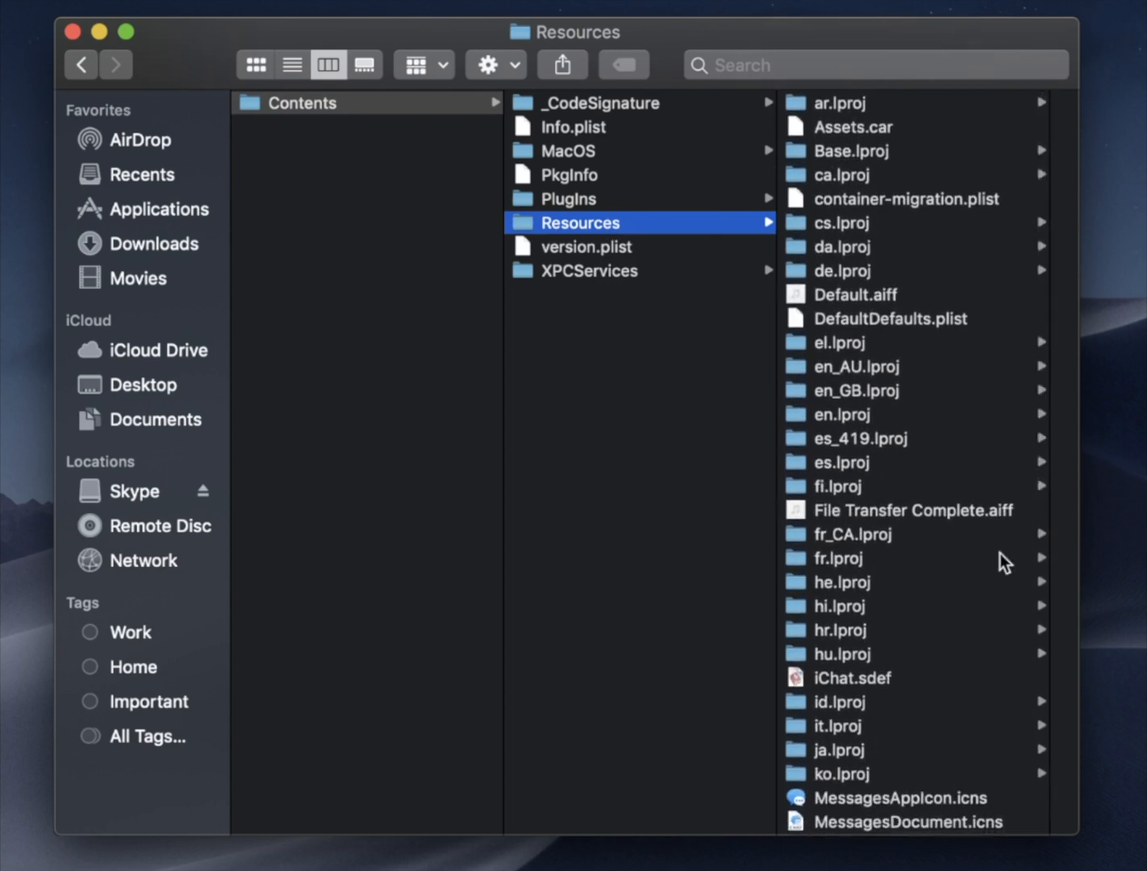
mouse_move(890, 519)
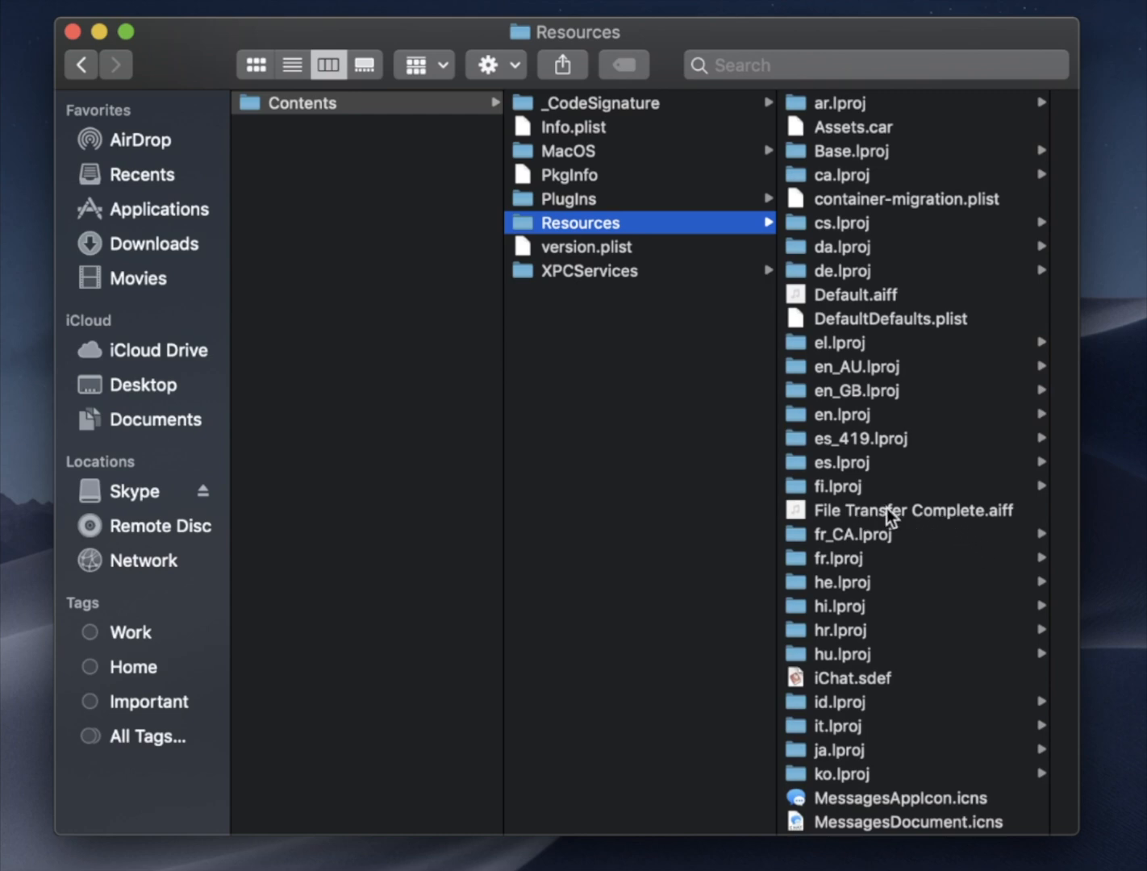
Preview File Transfer Complete.aiff, then select and play Received Message.aiff.
click(913, 510)
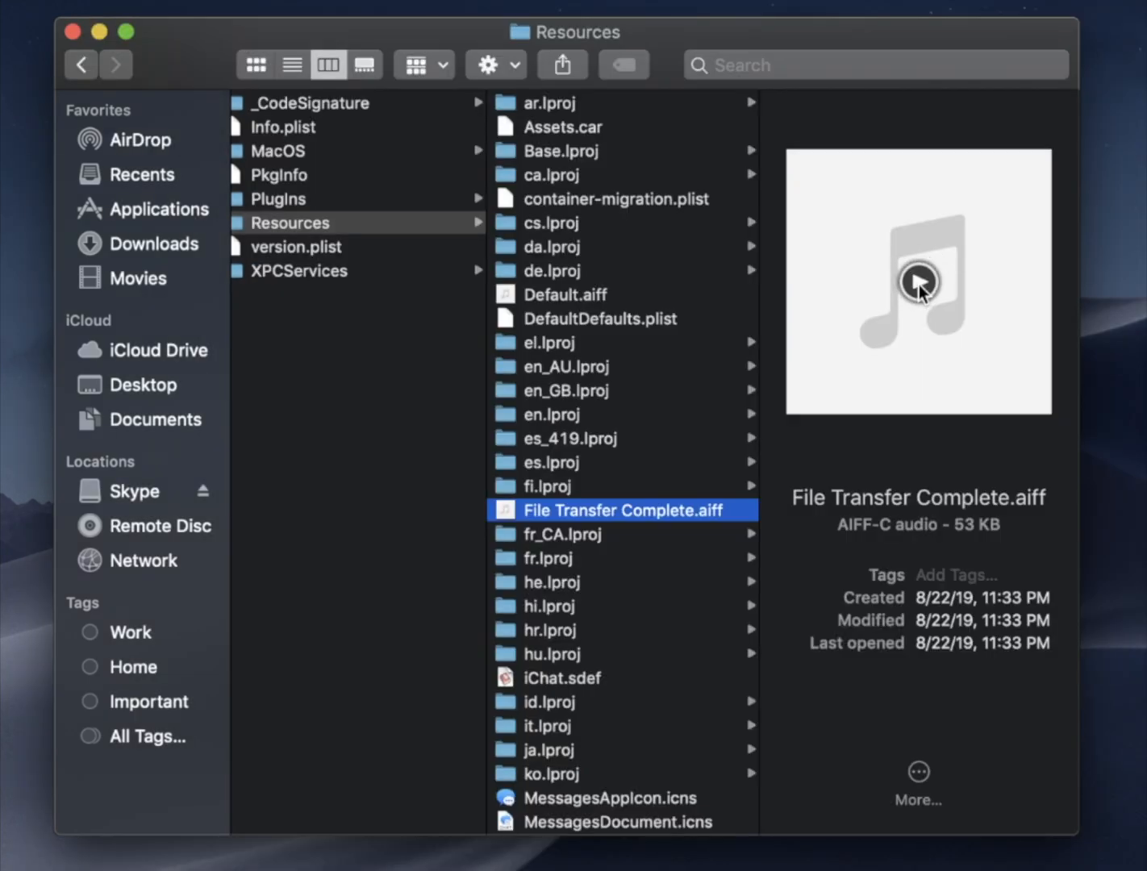
mouse_move(984, 552)
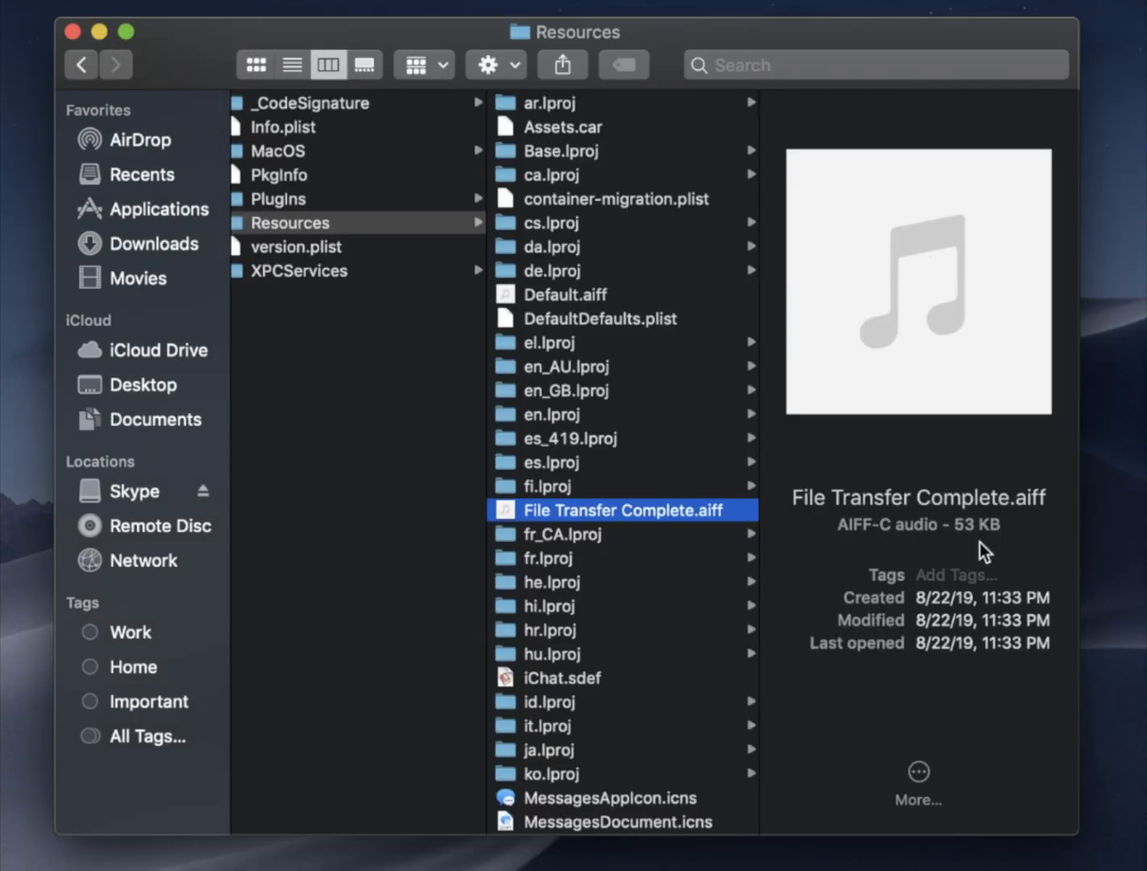
mouse_move(645, 581)
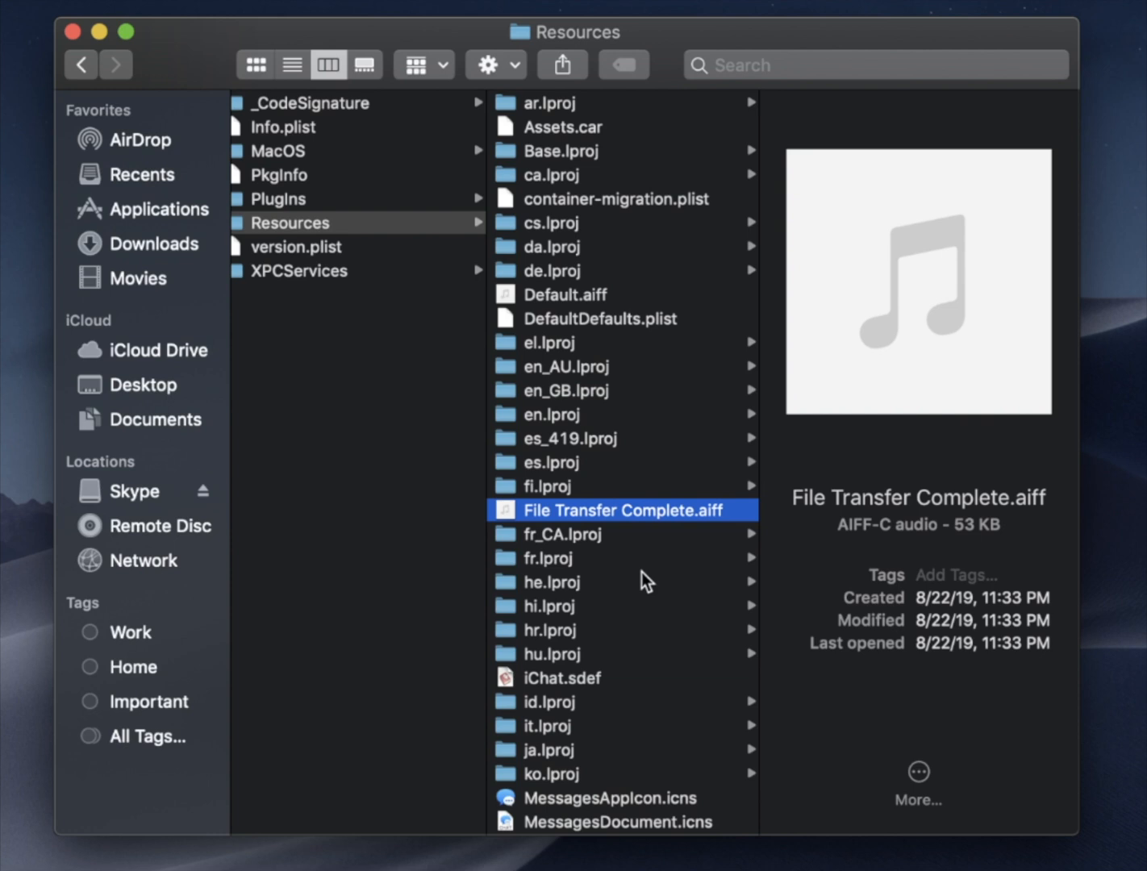
scroll(down, 3)
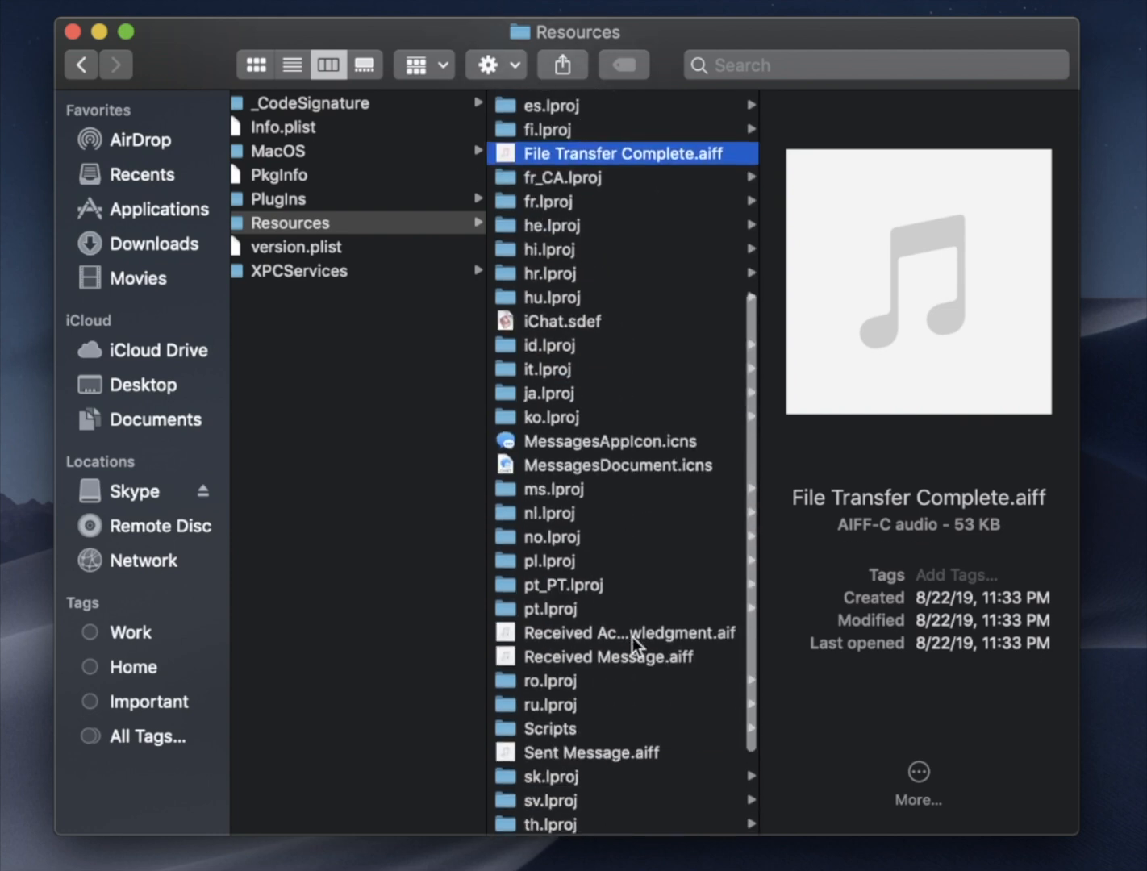
click(607, 657)
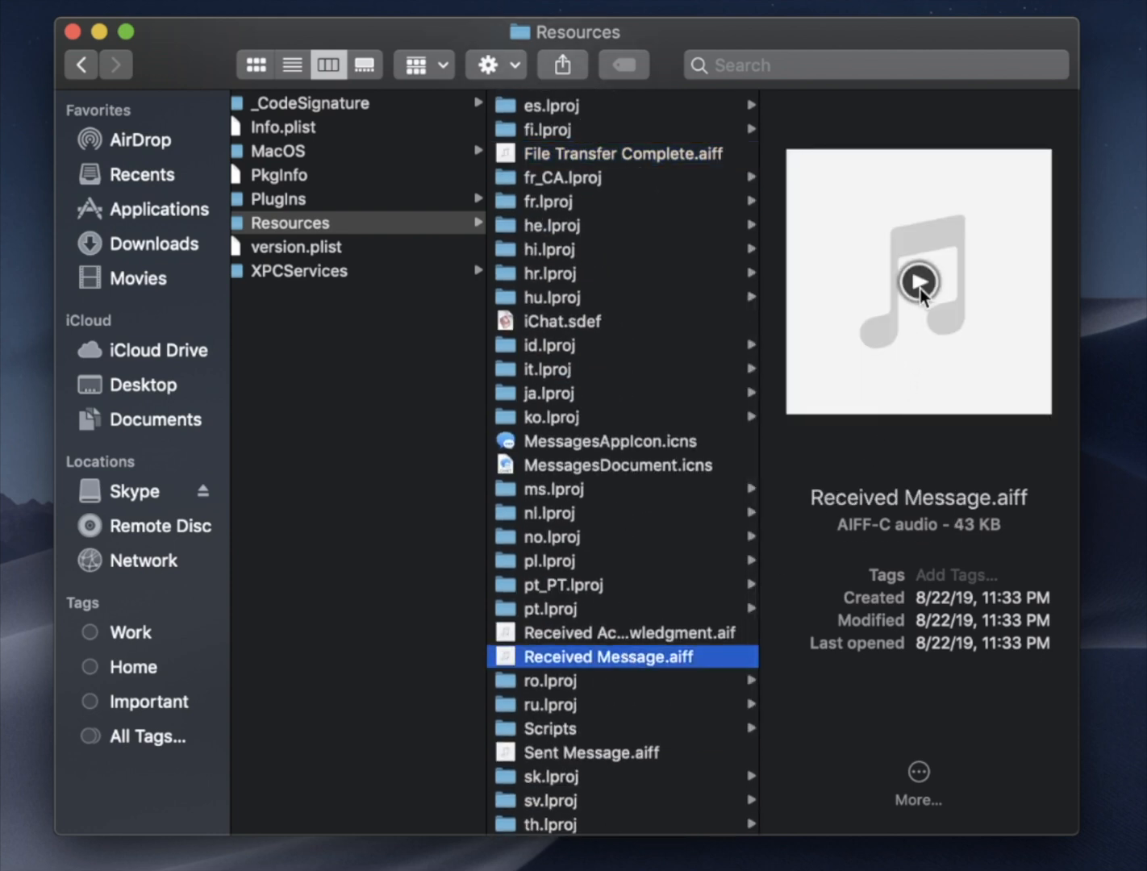
click(919, 281)
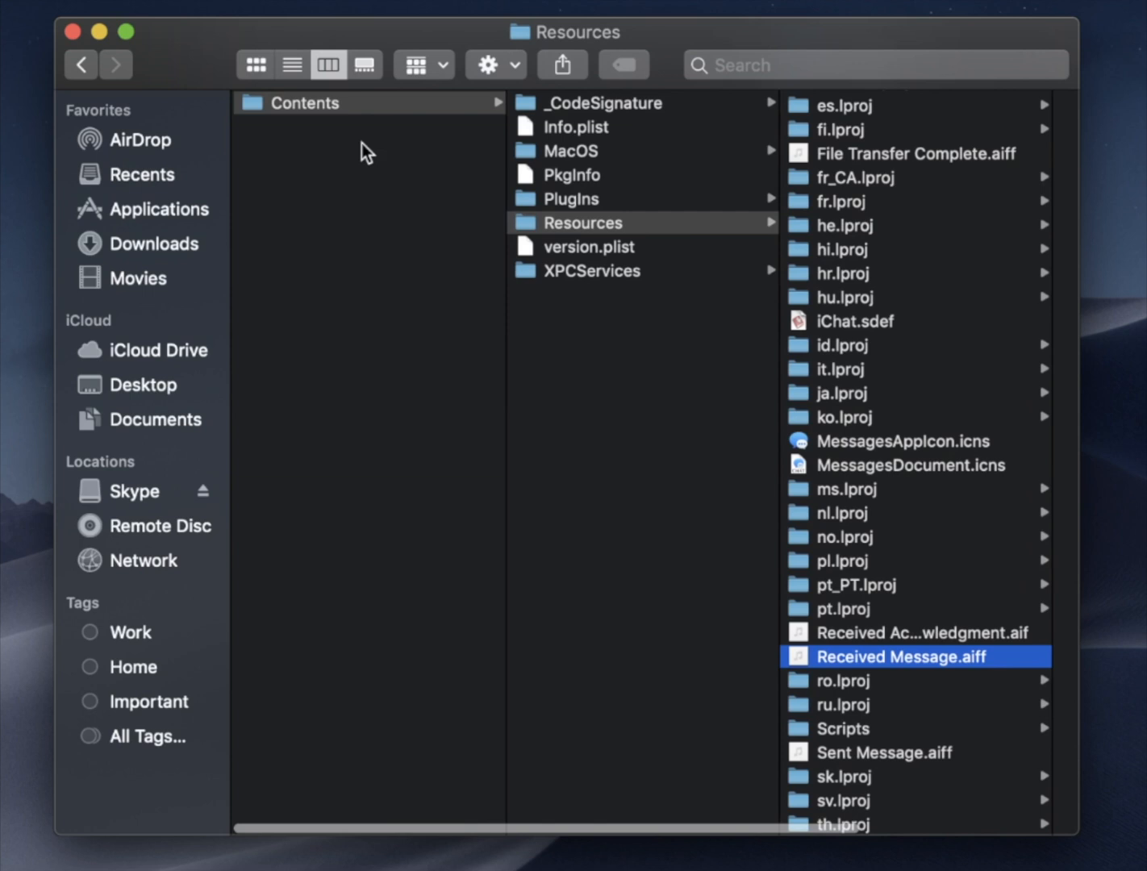
mouse_move(139, 223)
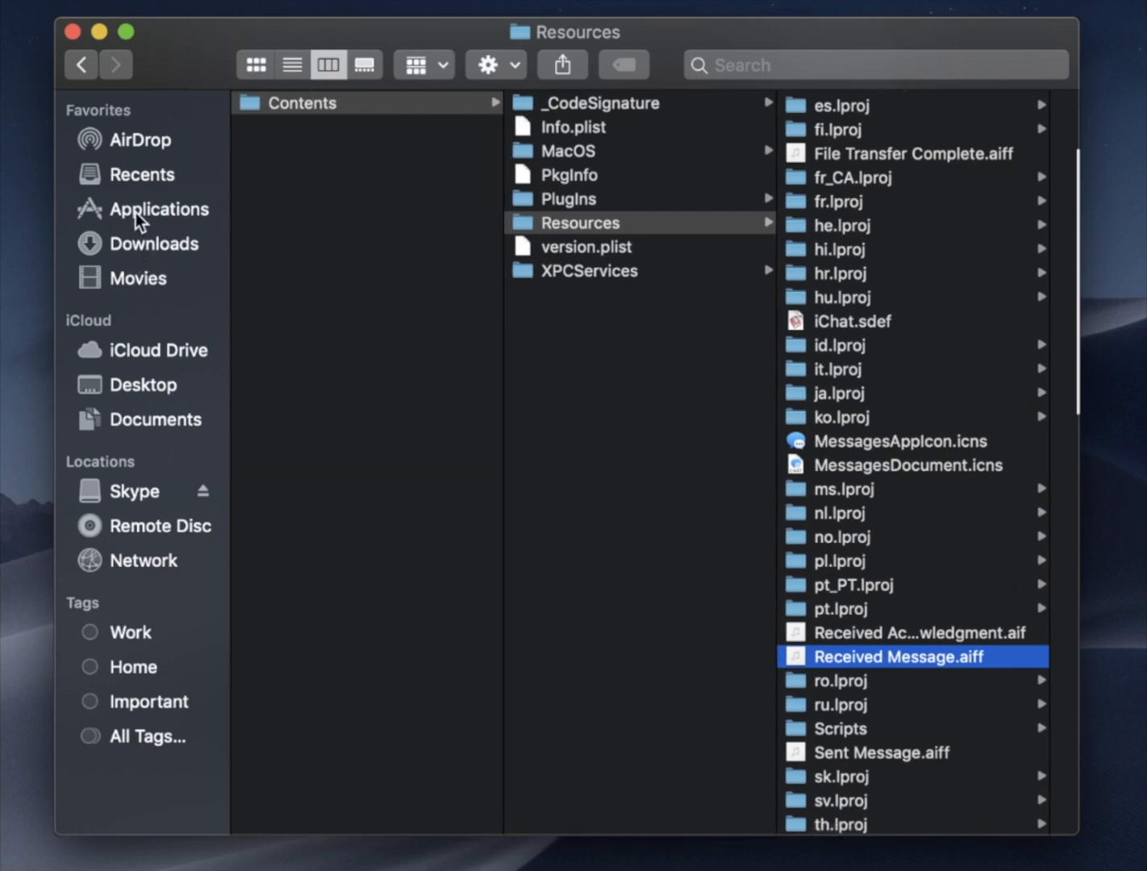
Return to Applications, show Mail's package contents and enter its Contents folder.
click(158, 208)
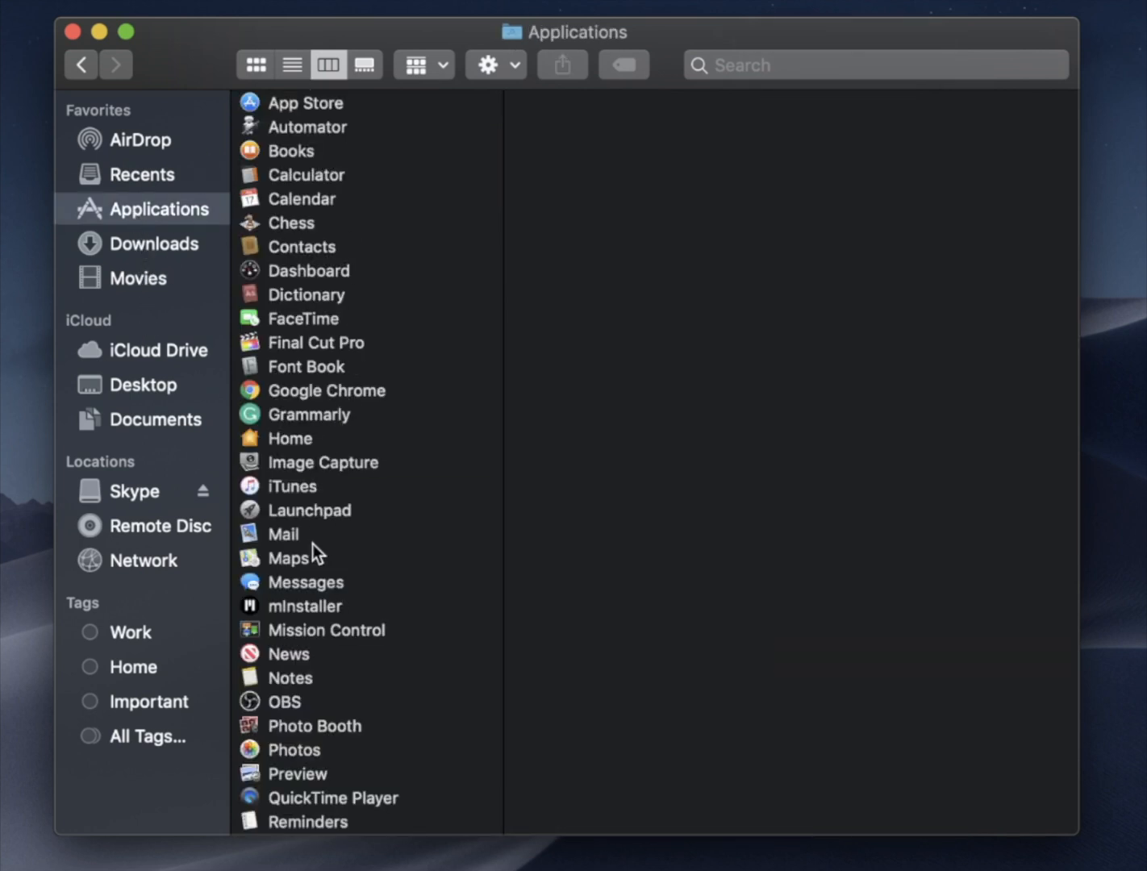
right_click(282, 534)
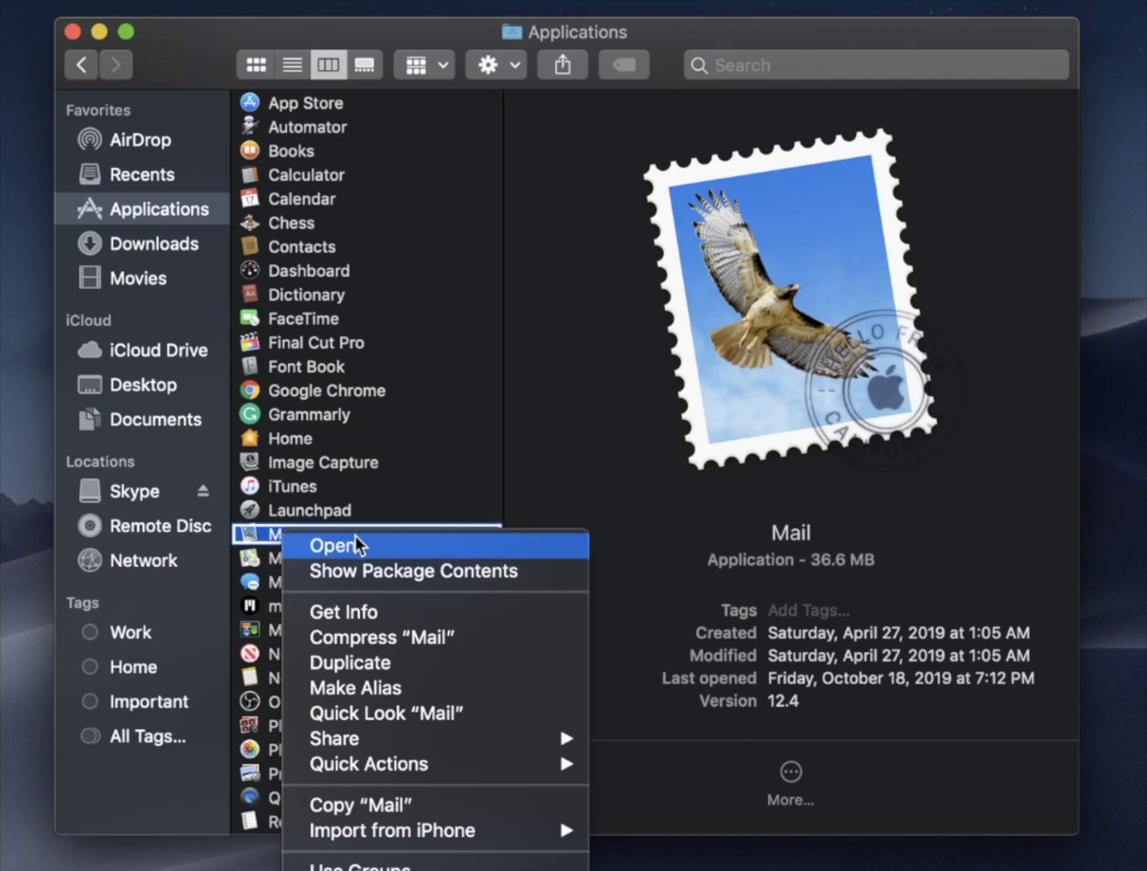
mouse_move(419, 571)
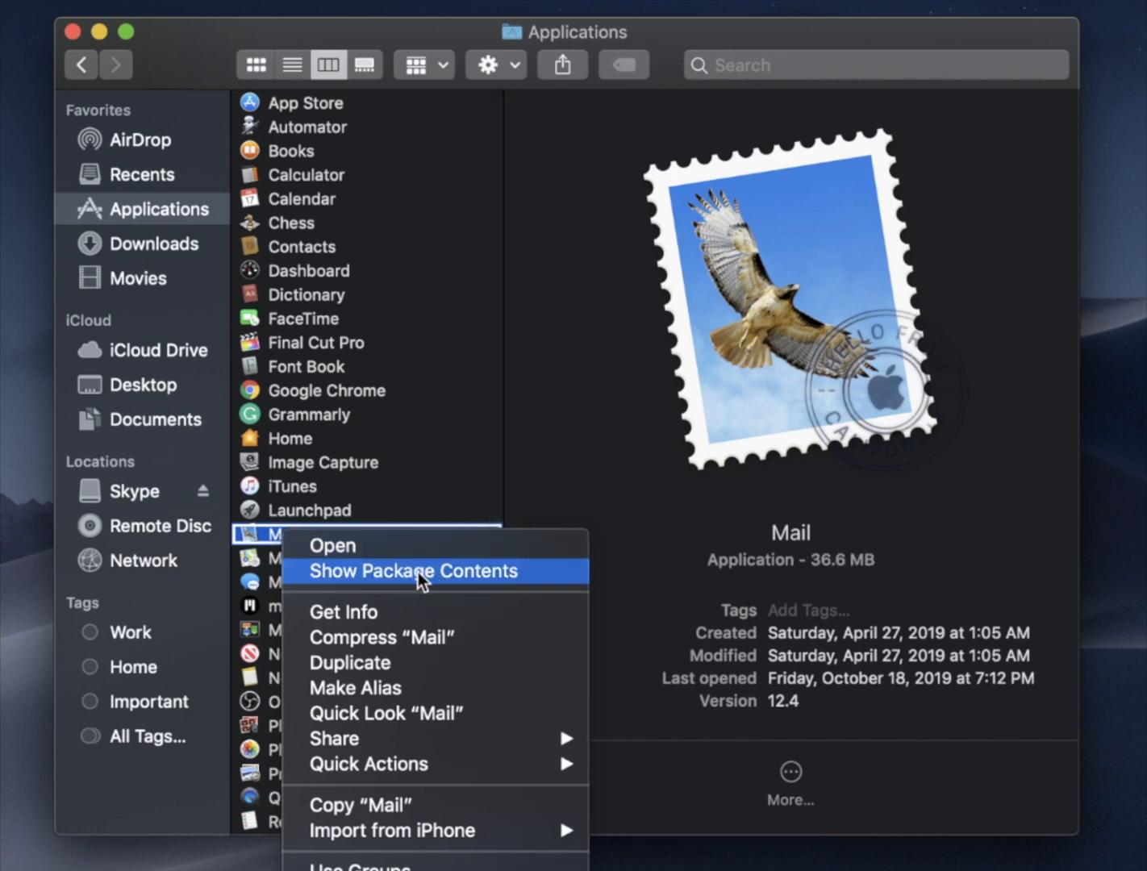
click(413, 571)
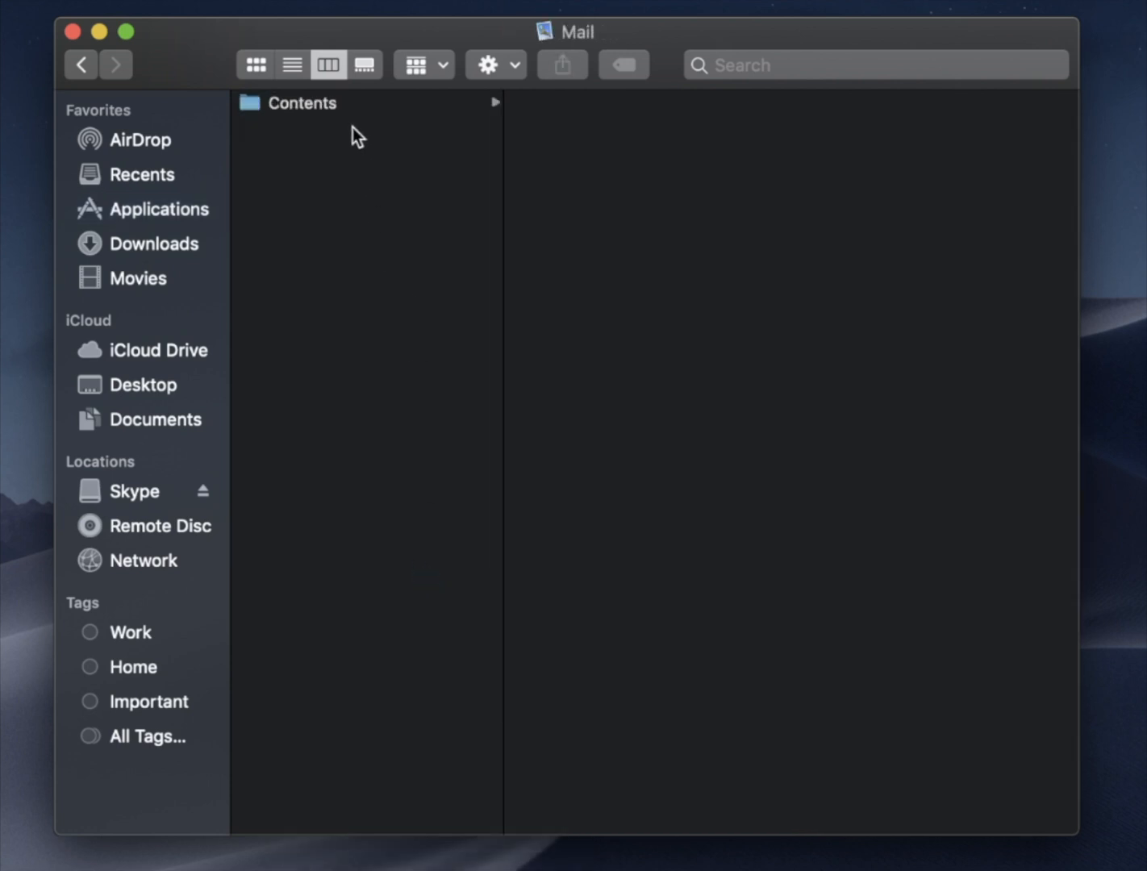
click(303, 103)
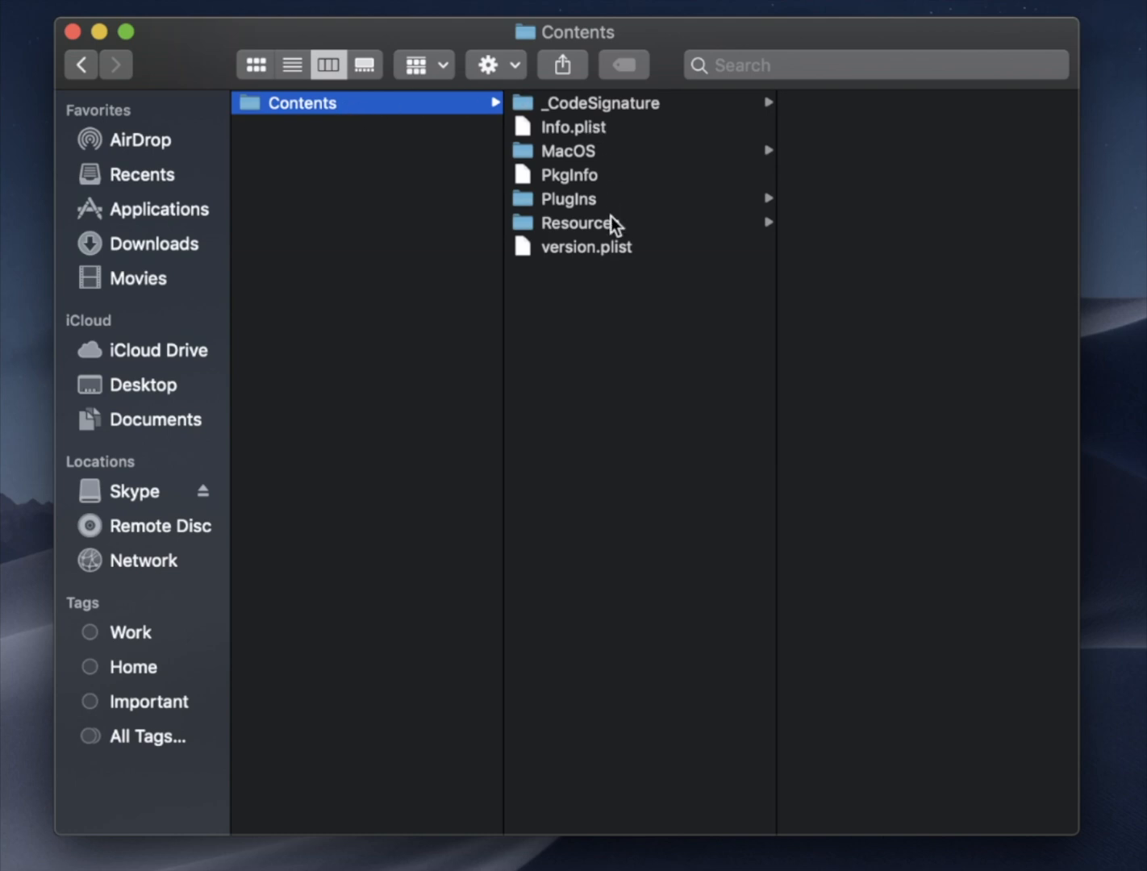
In Mail's Resources folder, select and play the Mail Fetch Error.aiff sound.
click(578, 223)
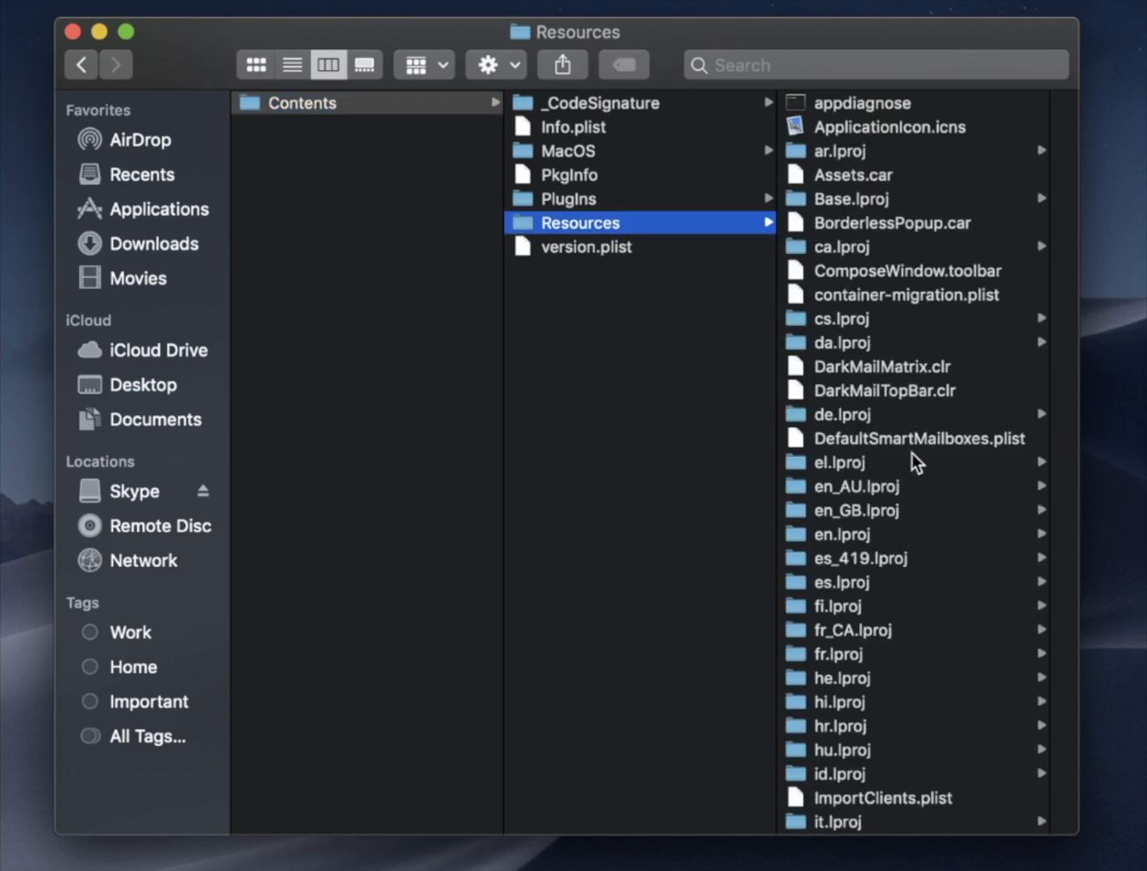
scroll(down, 3)
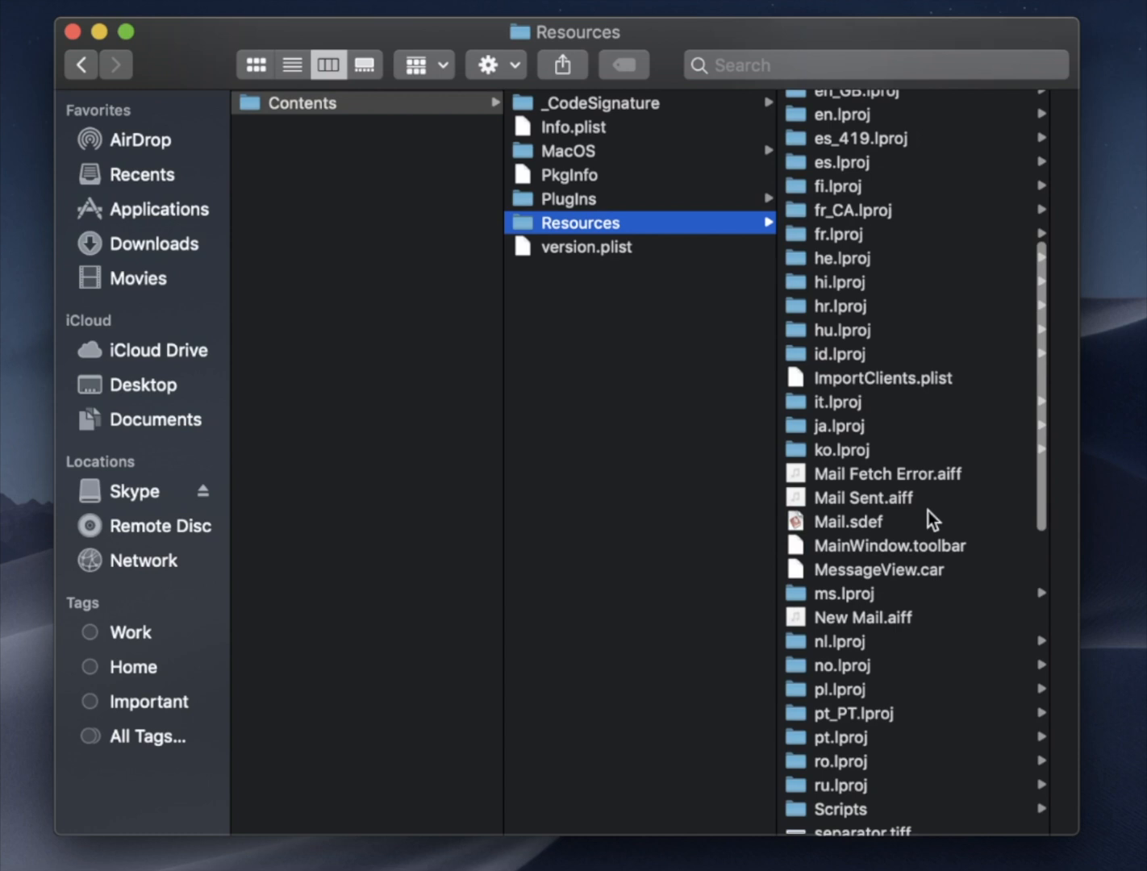
scroll(down, 3)
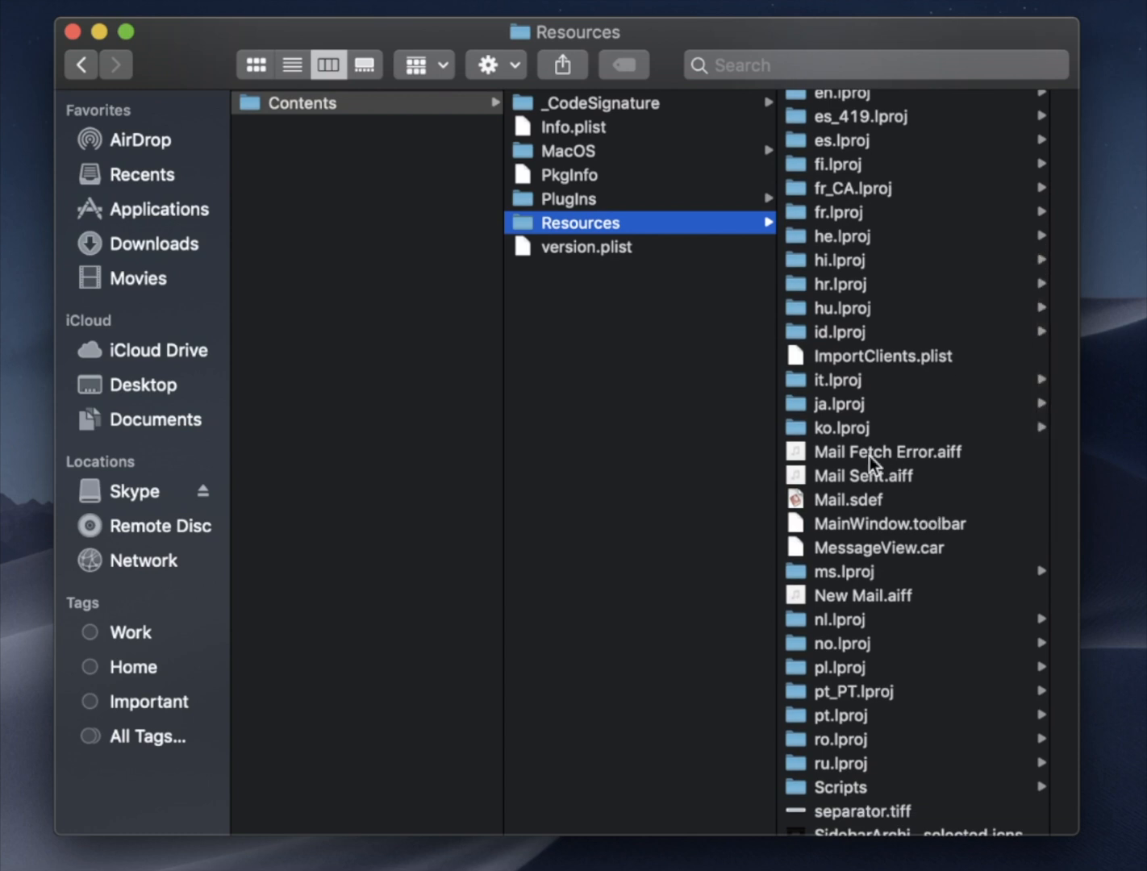
click(887, 452)
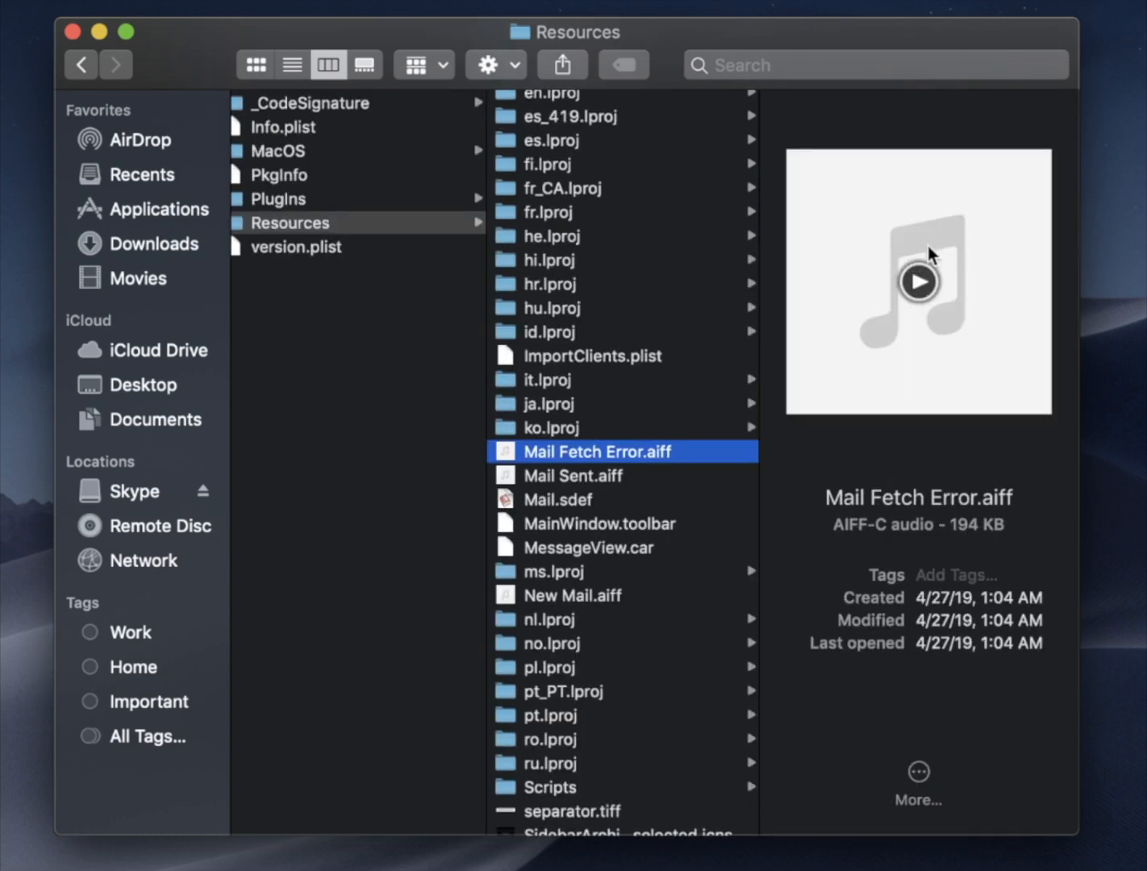
click(916, 281)
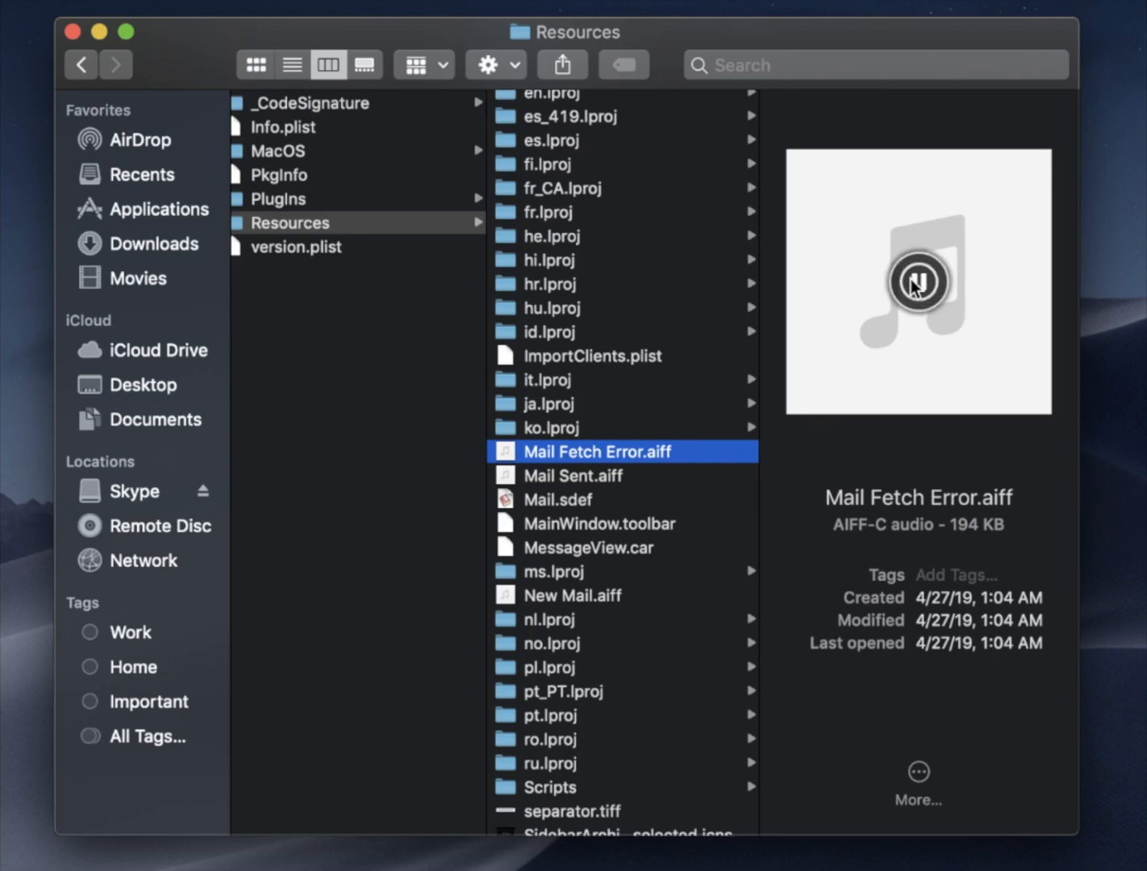